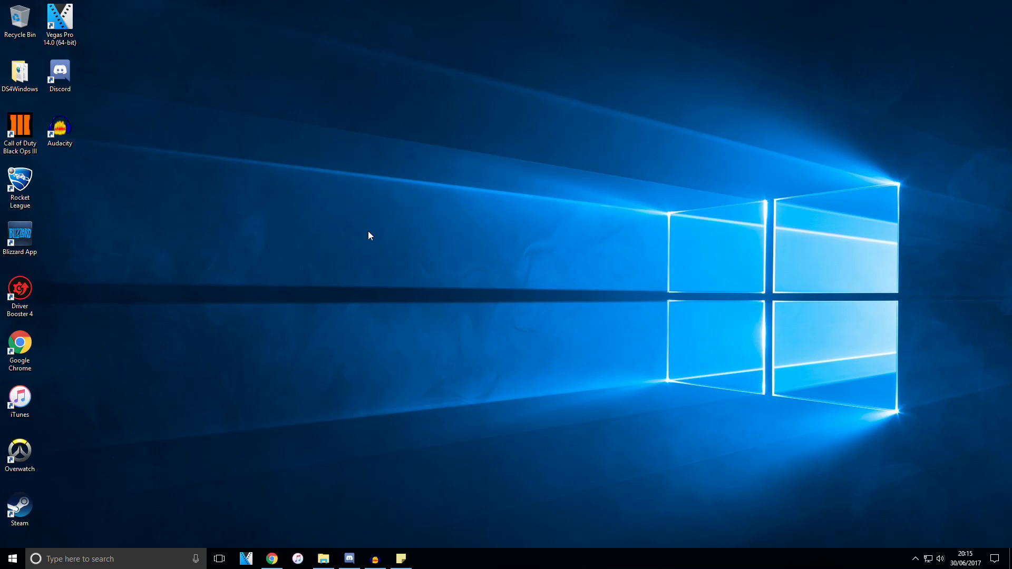
mouse_move(425, 394)
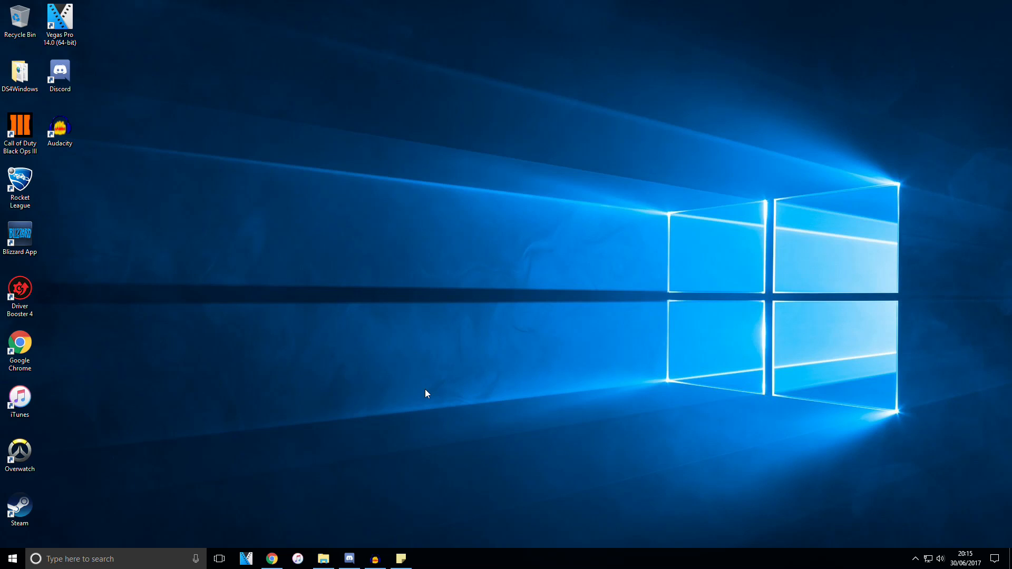
mouse_move(472, 278)
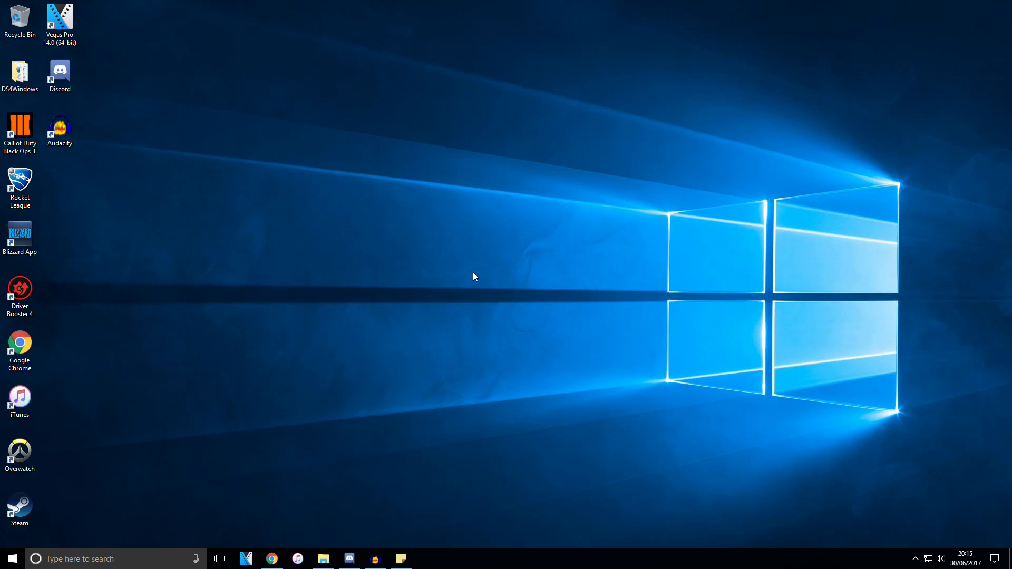
mouse_move(612, 213)
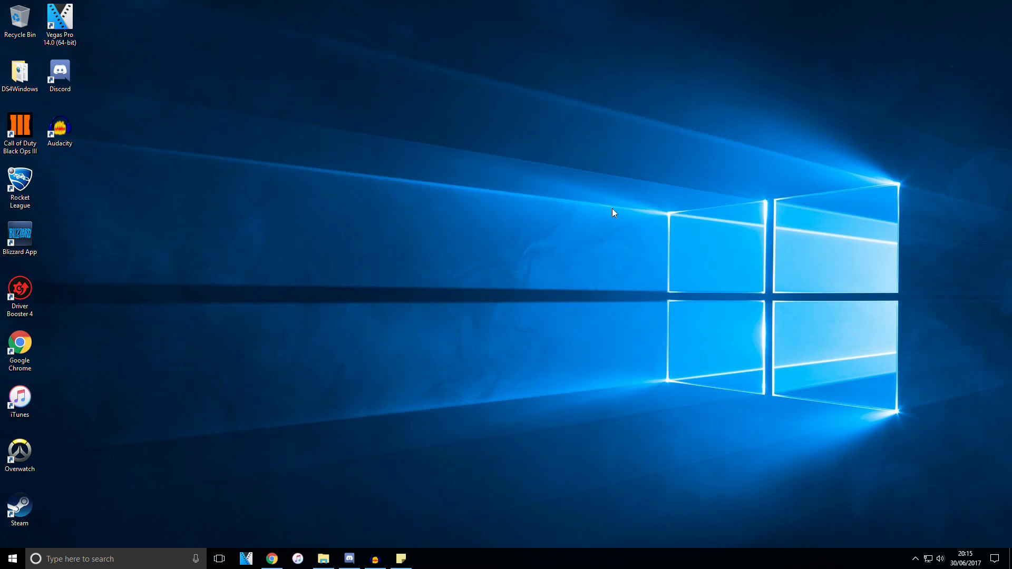
mouse_move(470, 259)
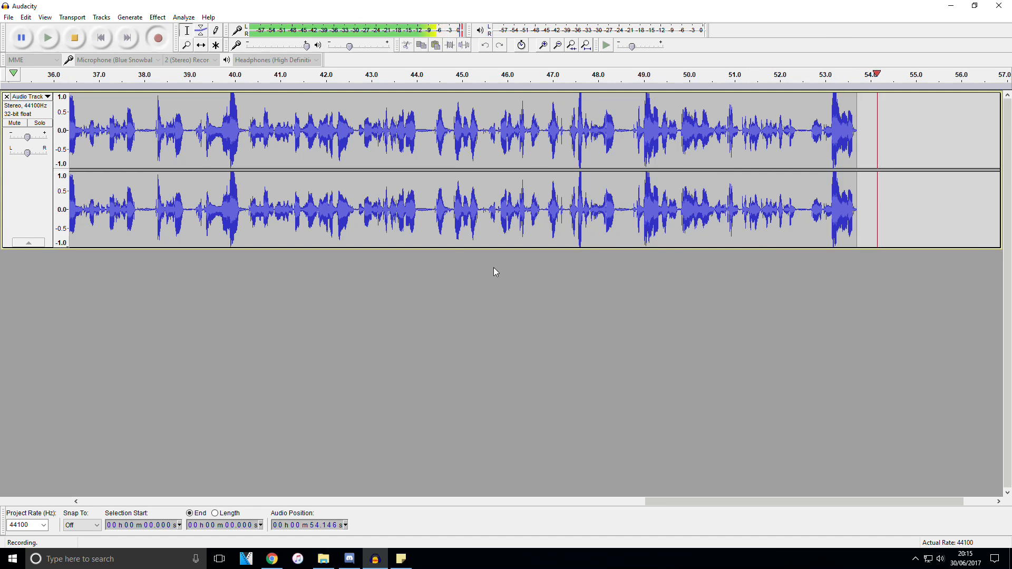
mouse_move(156, 50)
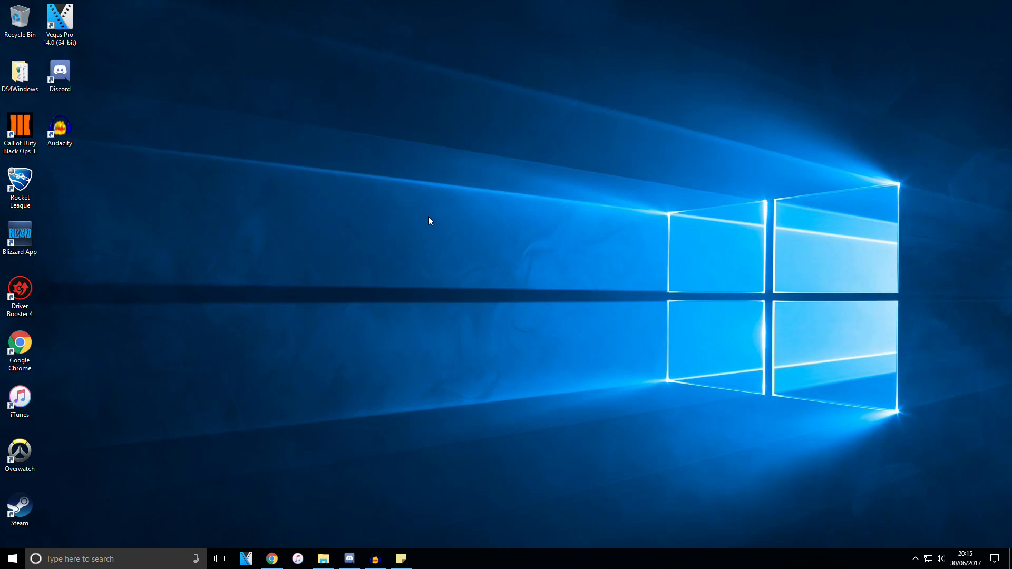
Step: Import the ReLive MP4 clip and match the project video settings to it
key("alt+z")
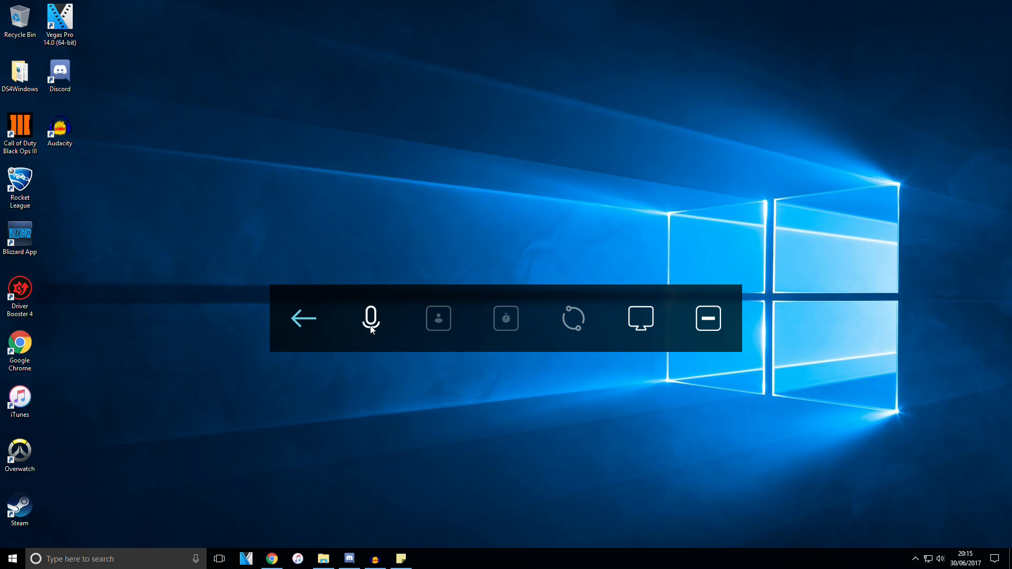
mouse_move(482, 260)
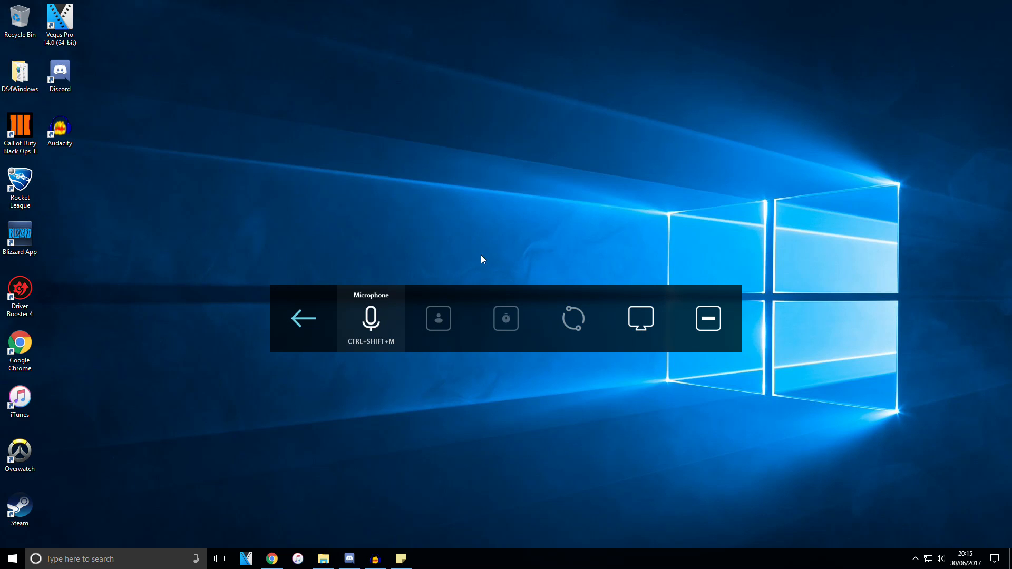
mouse_move(708, 319)
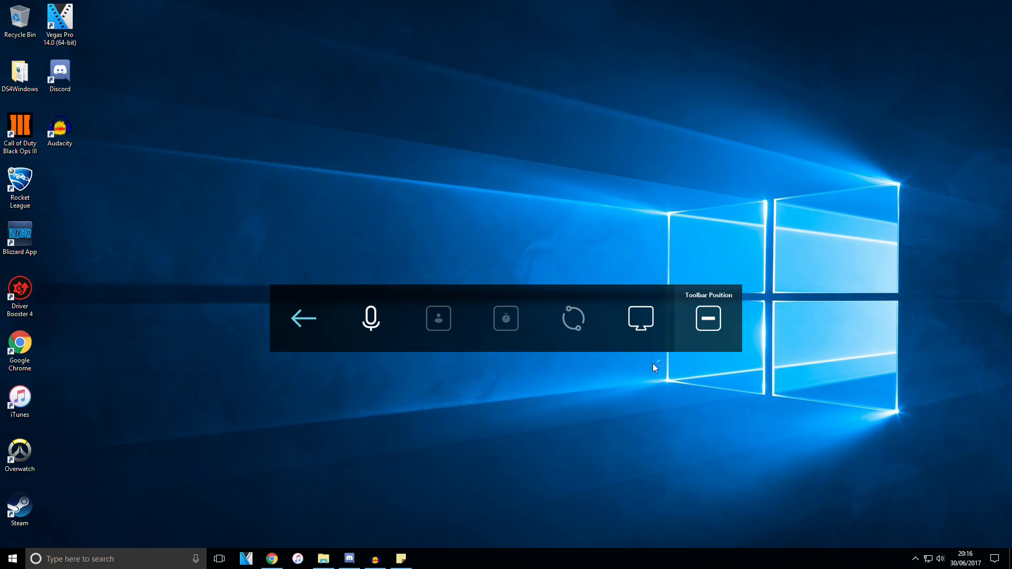
mouse_move(470, 220)
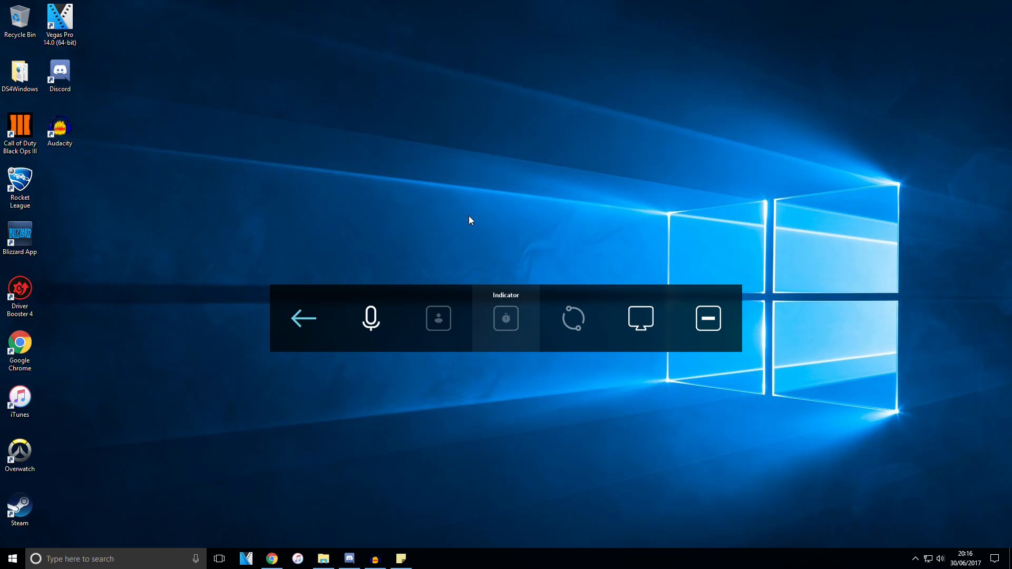
mouse_move(470, 212)
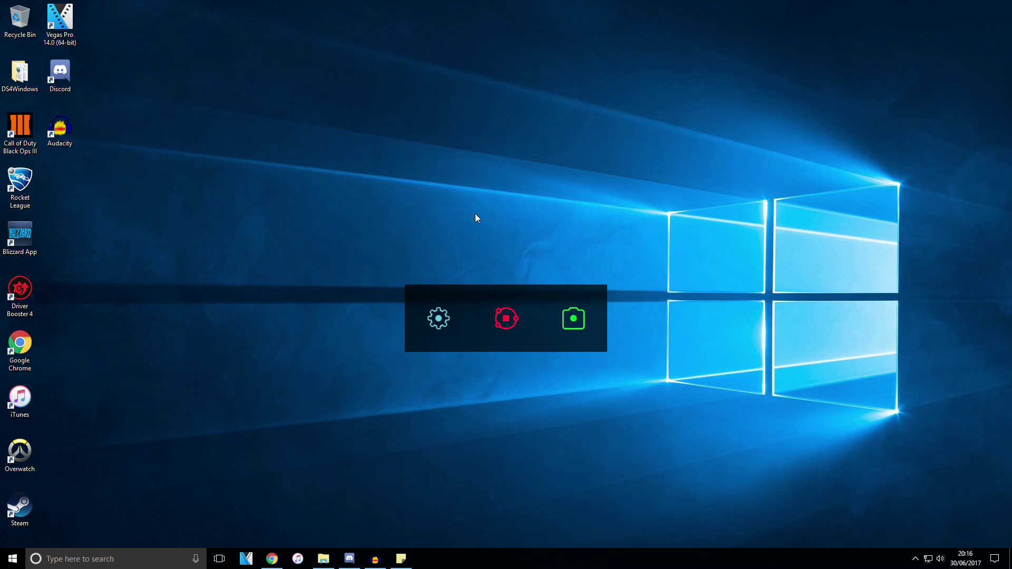
mouse_move(438, 318)
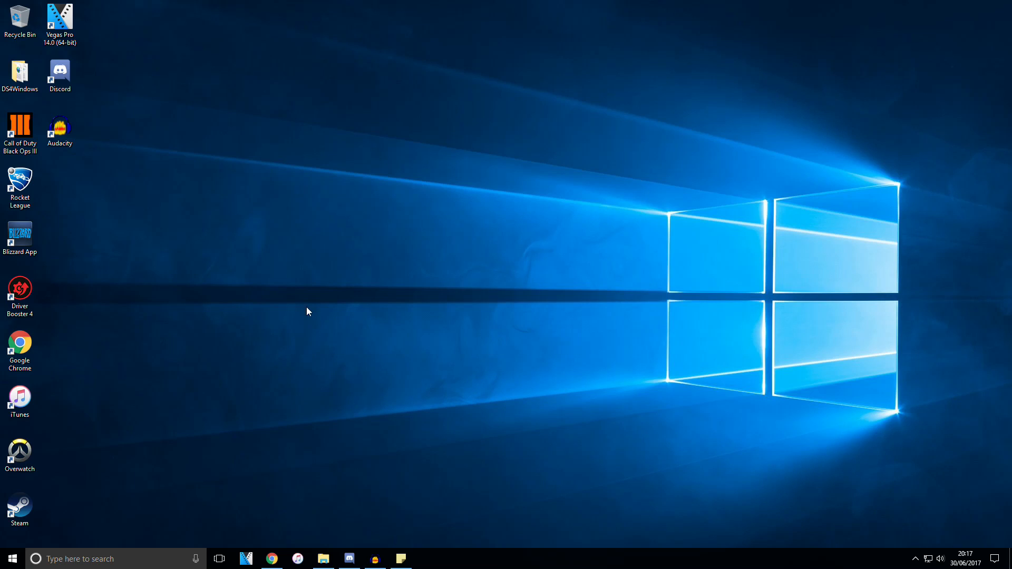
mouse_move(427, 375)
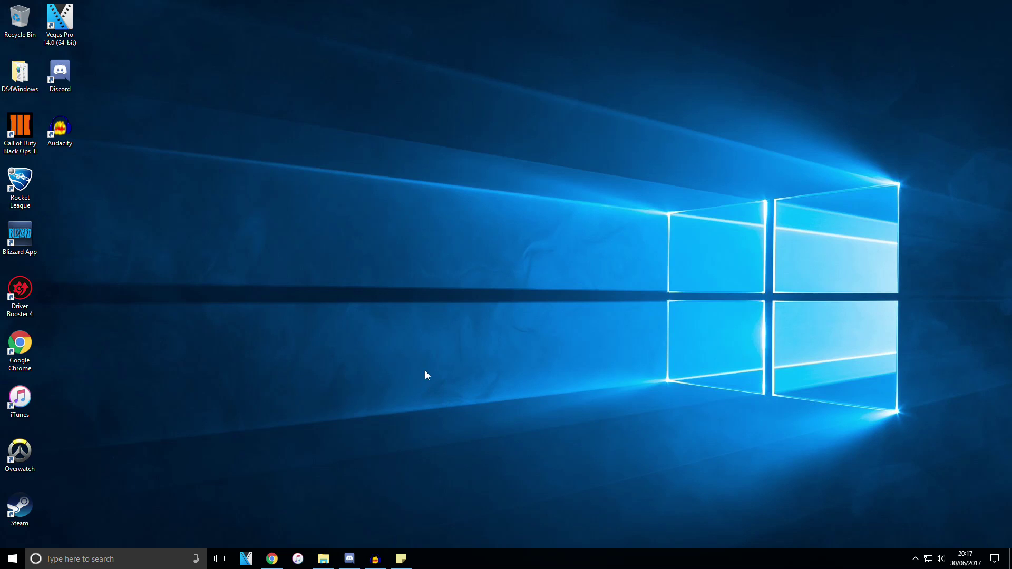
mouse_move(399, 500)
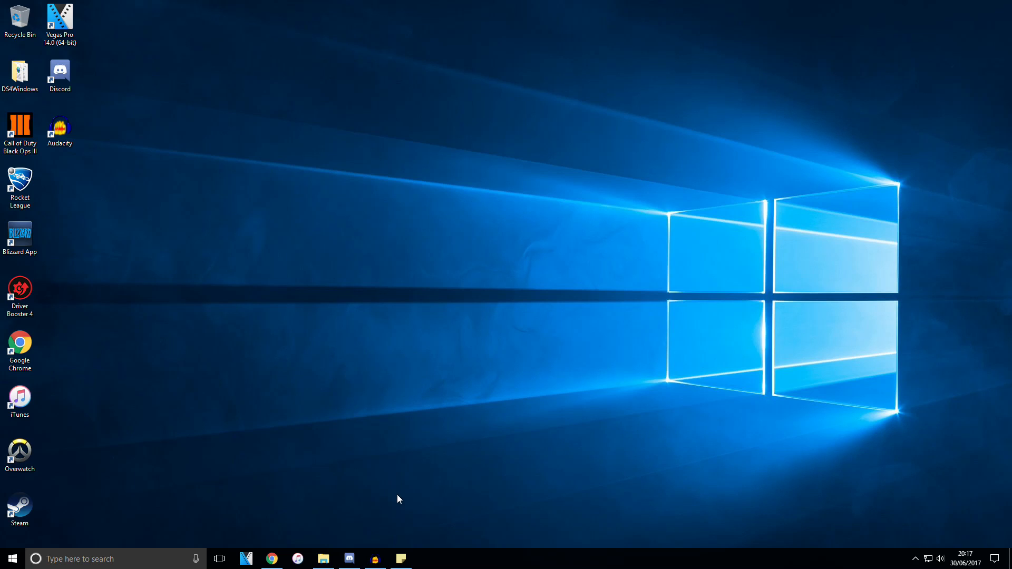
mouse_move(257, 546)
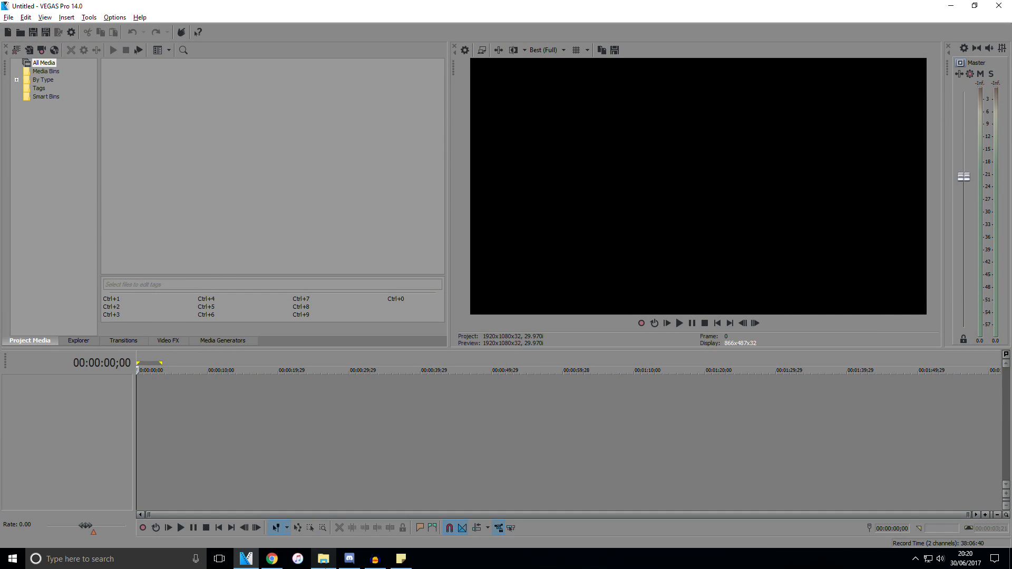
left_click(324, 558)
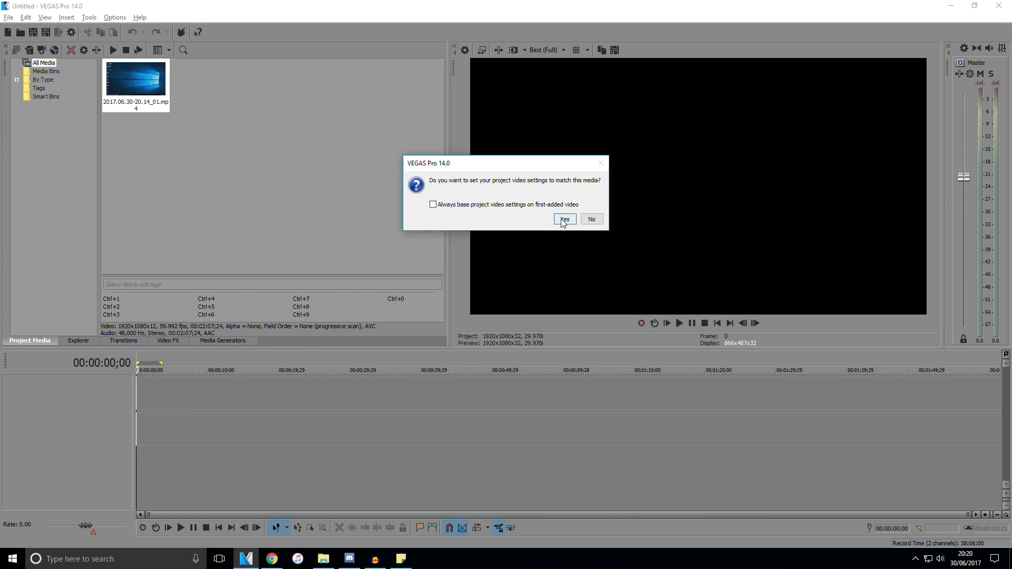
left_click(564, 219)
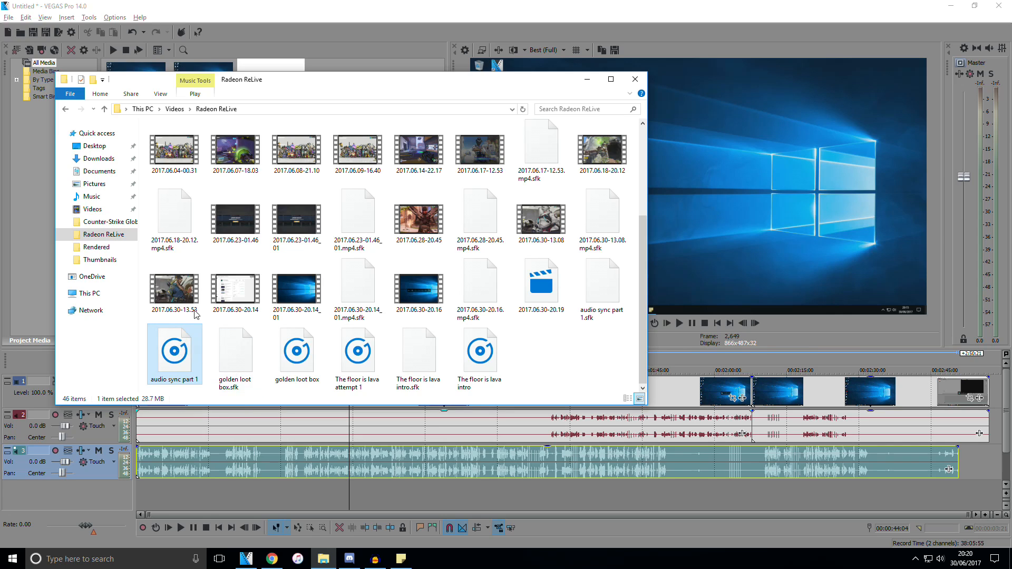
mouse_move(269, 379)
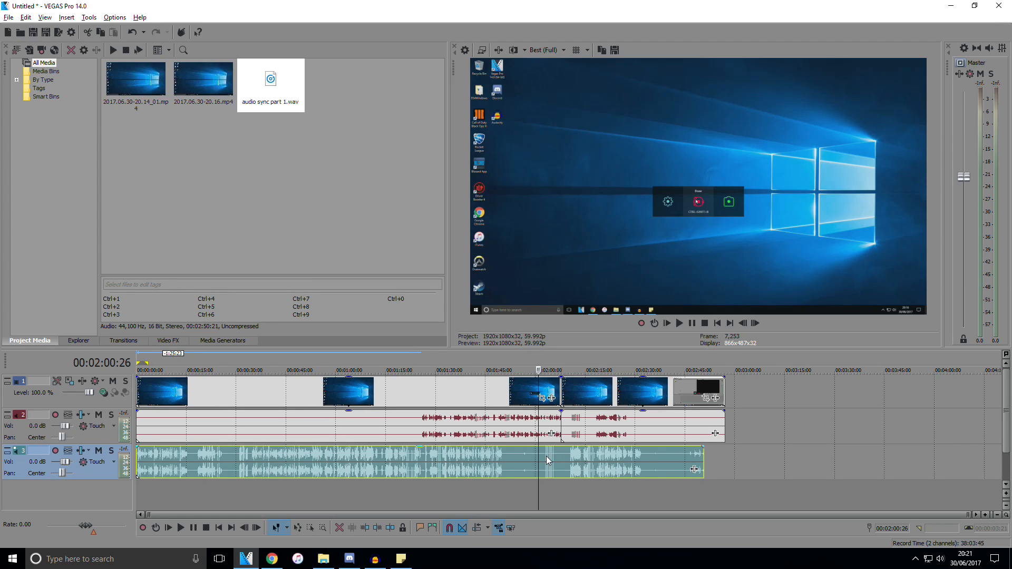
mouse_move(494, 463)
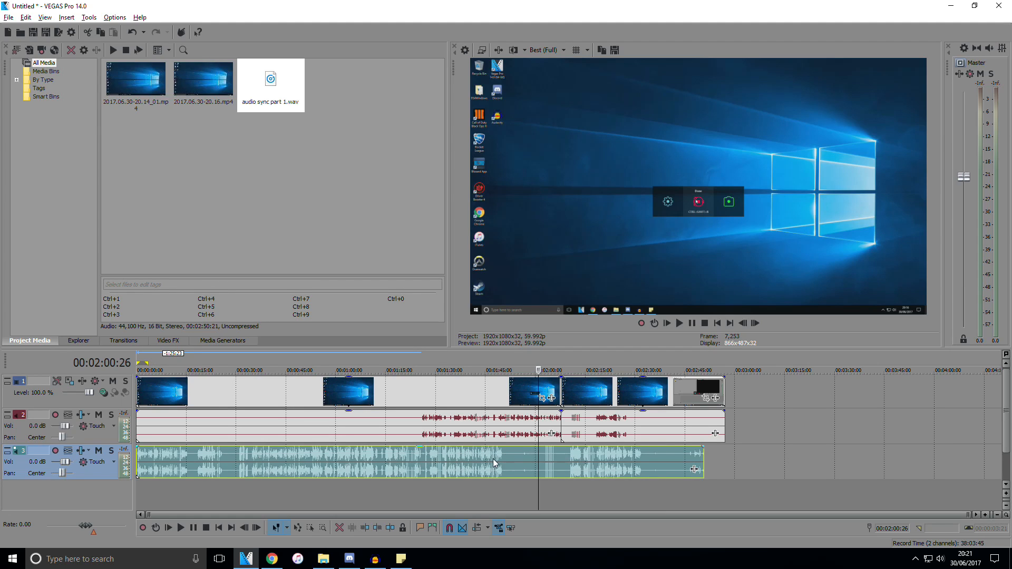
mouse_move(470, 427)
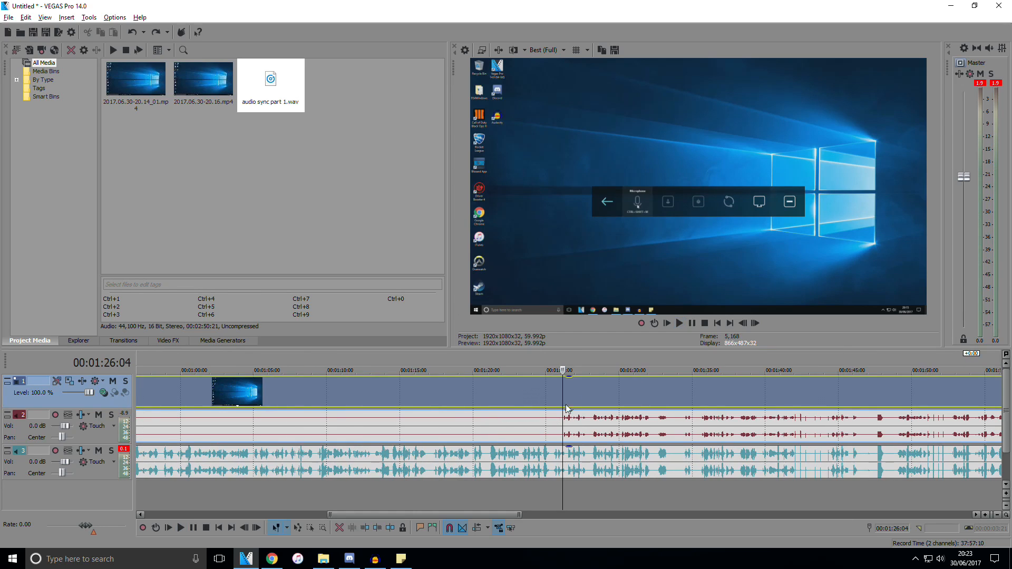
Step: Play the timeline around 1:29 to hear the microphone WAV alongside the clip audio
left_click(181, 527)
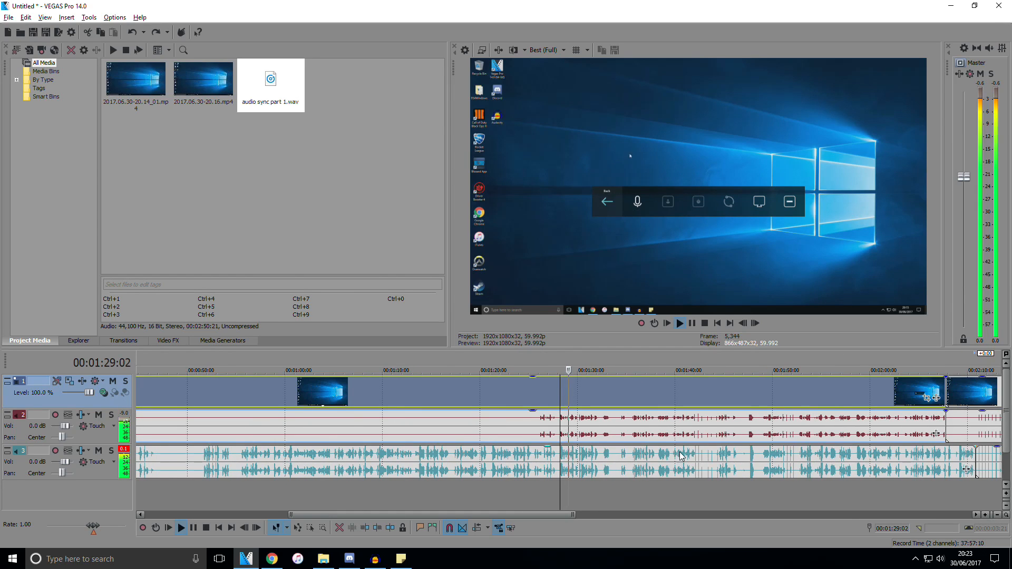